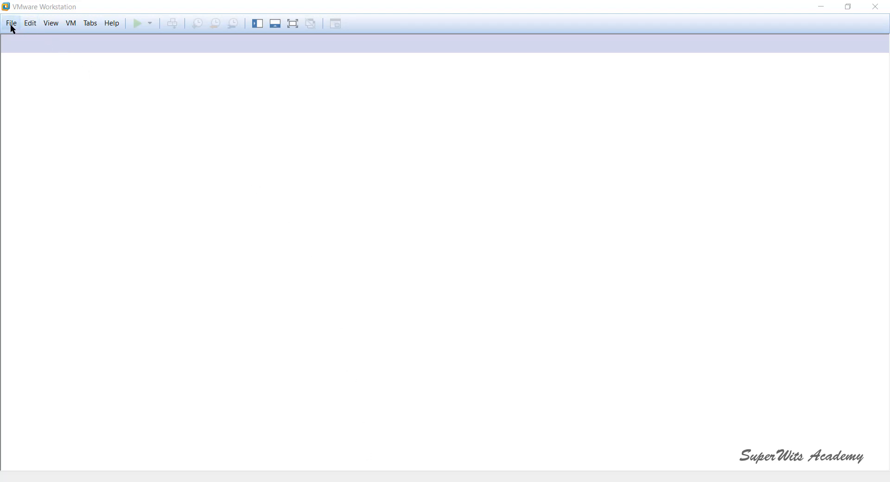
Step: Launch the New Virtual Machine Wizard from the File menu, keeping Typical configuration
left_click(11, 22)
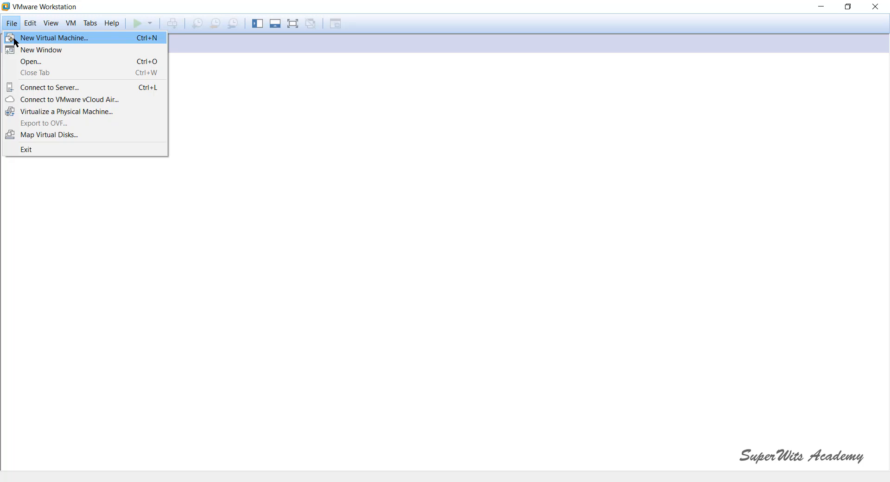
left_click(53, 38)
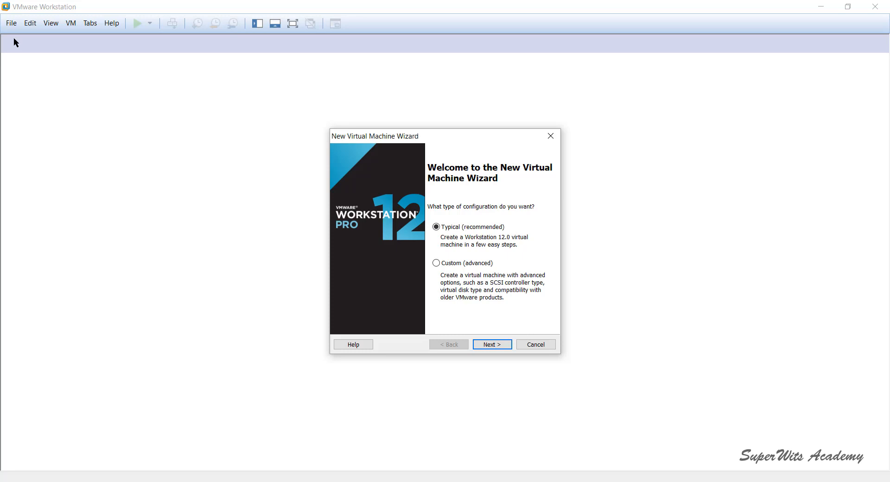
mouse_move(152, 100)
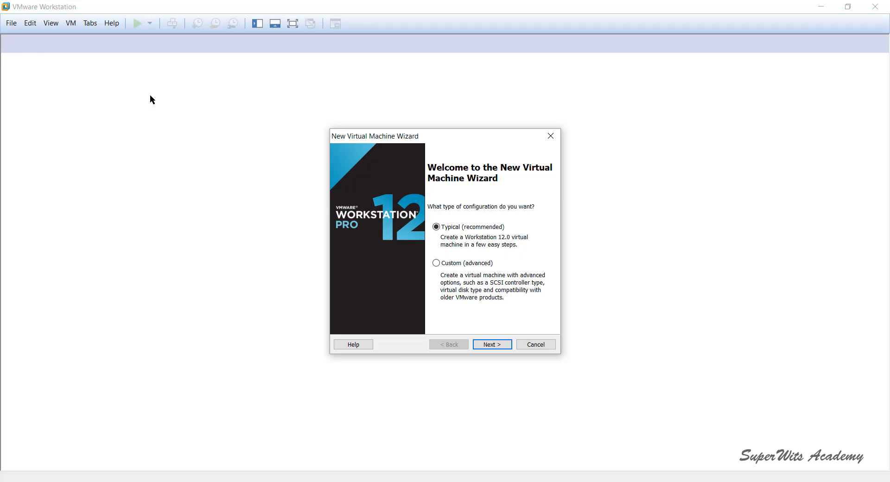
mouse_move(472, 264)
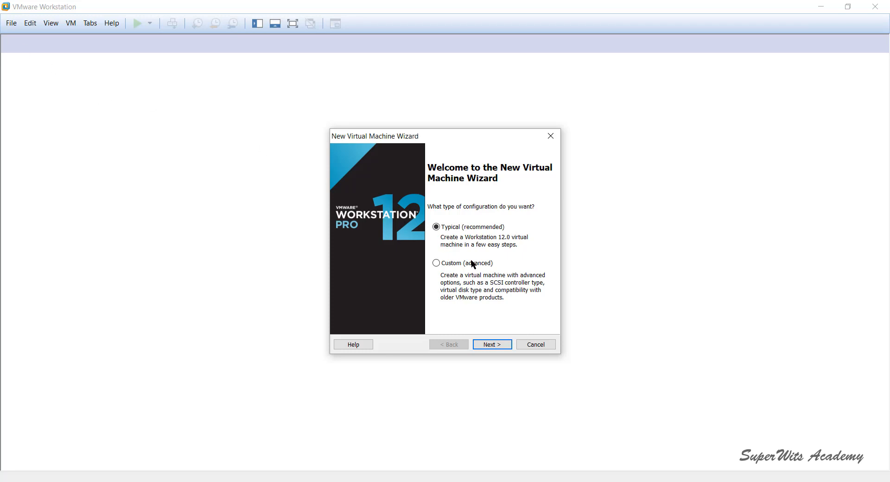
left_click(435, 226)
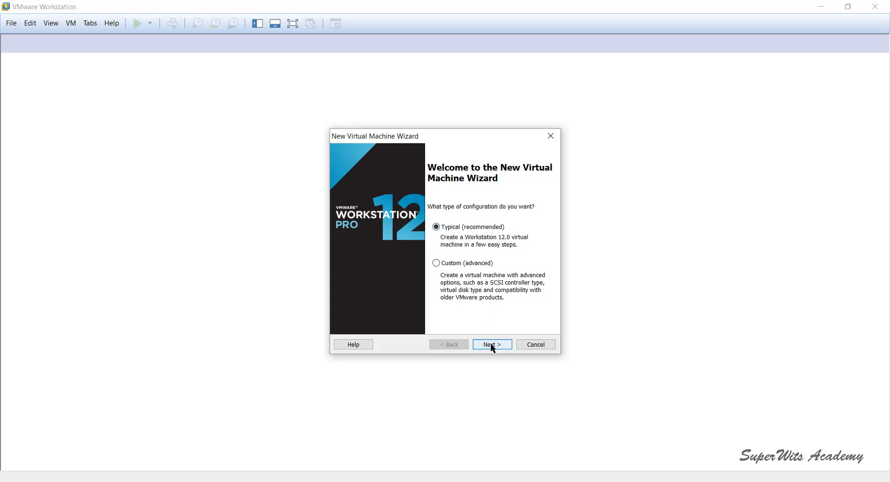
Step: Choose ubuntu-14.04.4-desktop-amd64.iso as the installer disc image
left_click(491, 345)
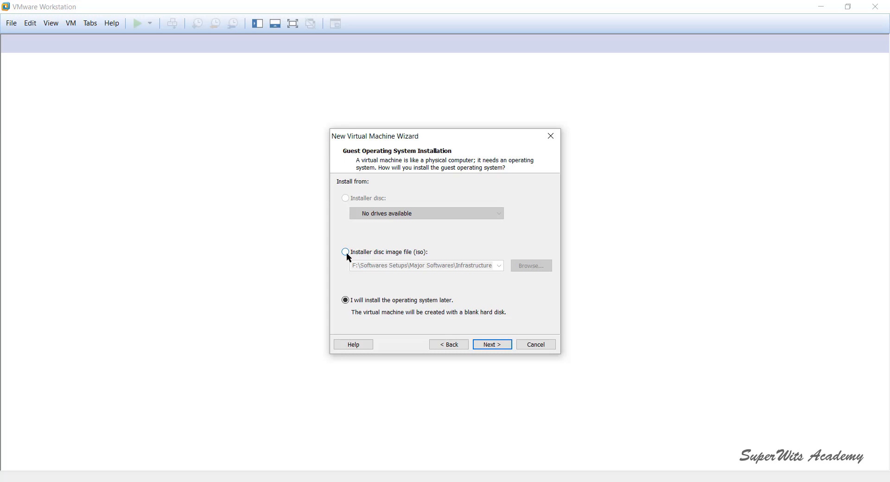
left_click(345, 253)
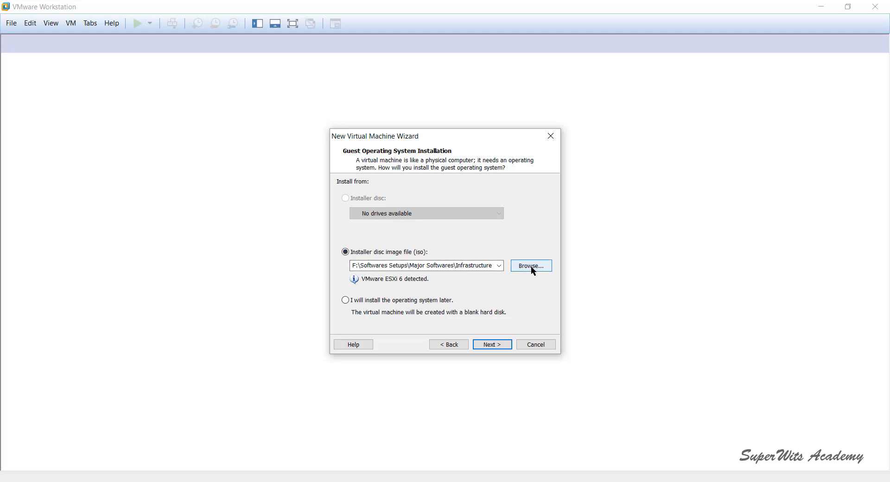
mouse_move(208, 458)
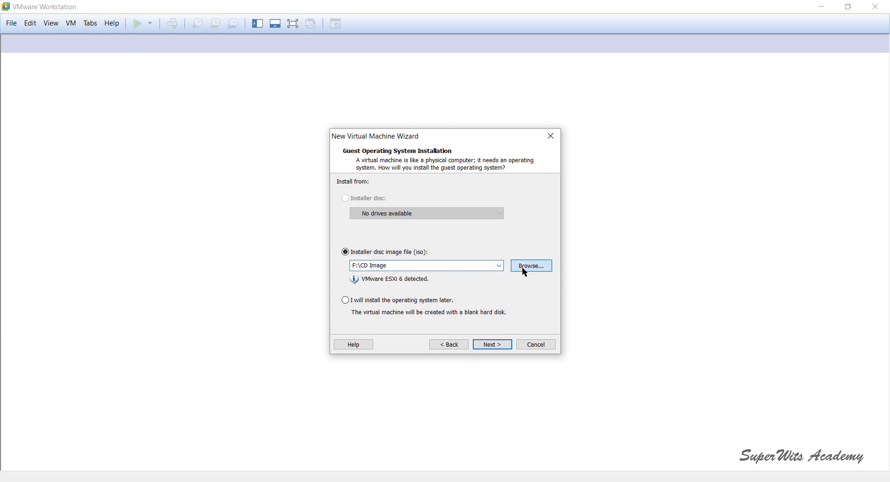
left_click(529, 266)
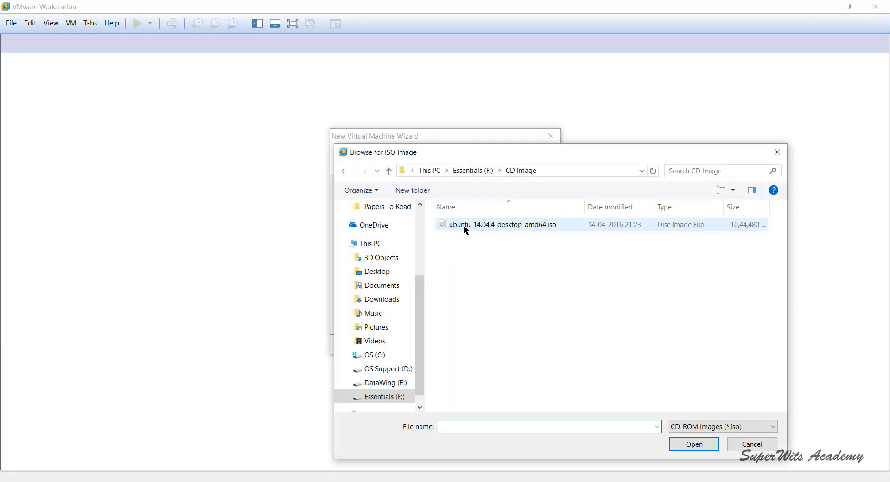
left_click(693, 445)
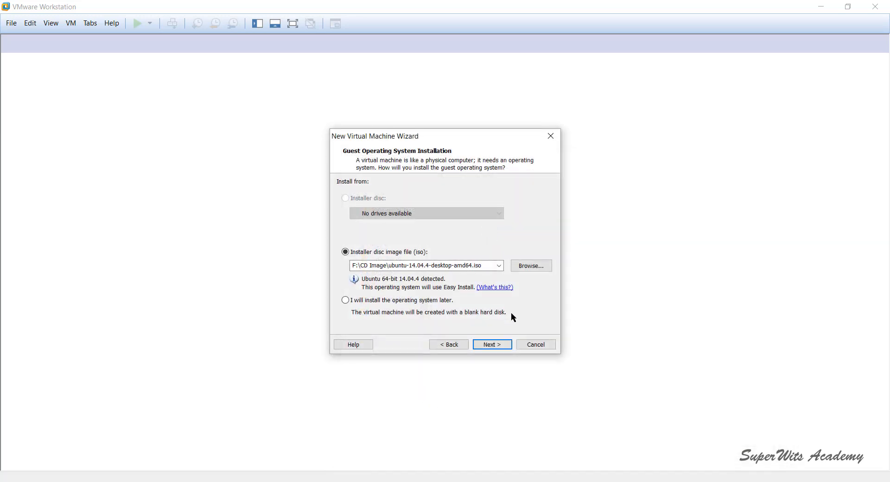
mouse_move(368, 279)
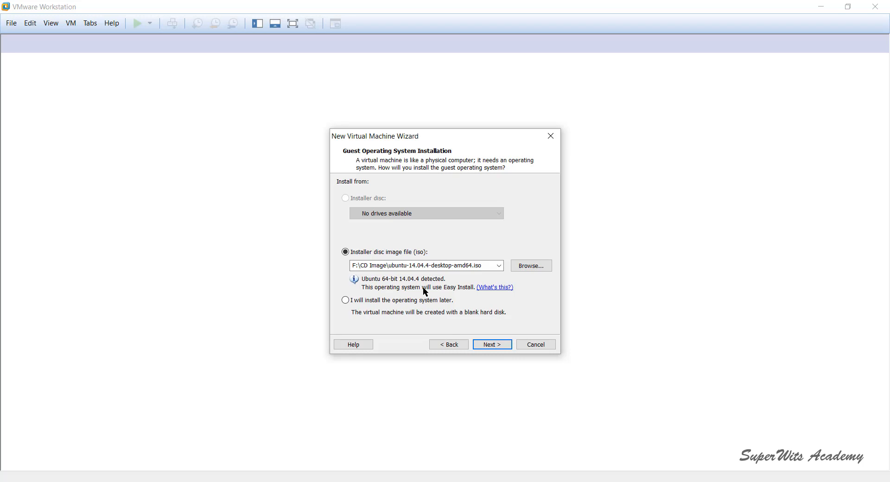
mouse_move(495, 339)
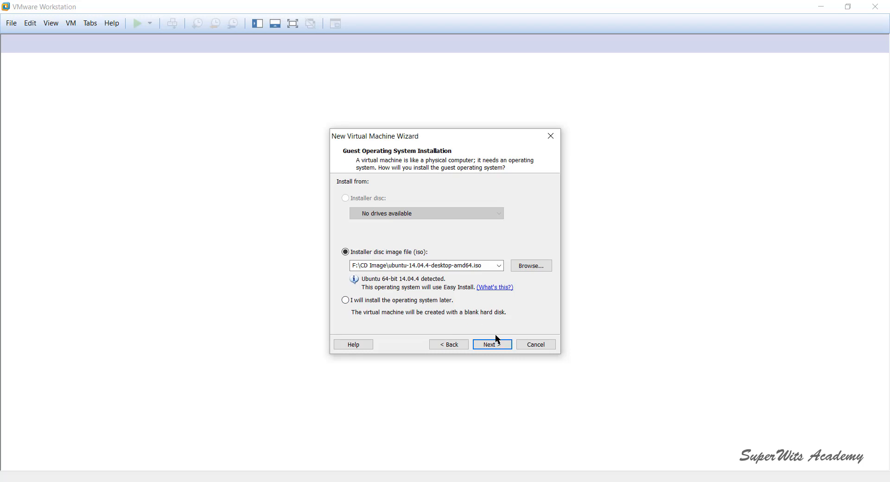
mouse_move(476, 329)
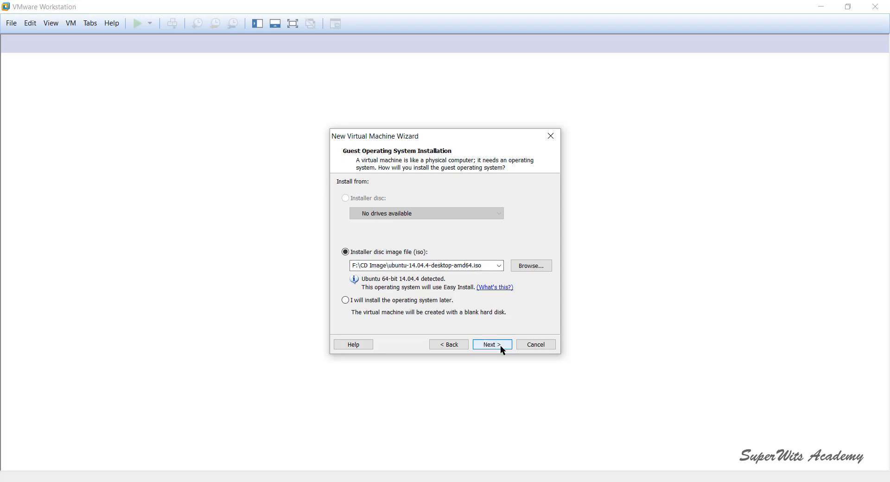
Step: Enter Easy Install account: full name 'Anupinder S', user name 'anupind', and password
left_click(491, 344)
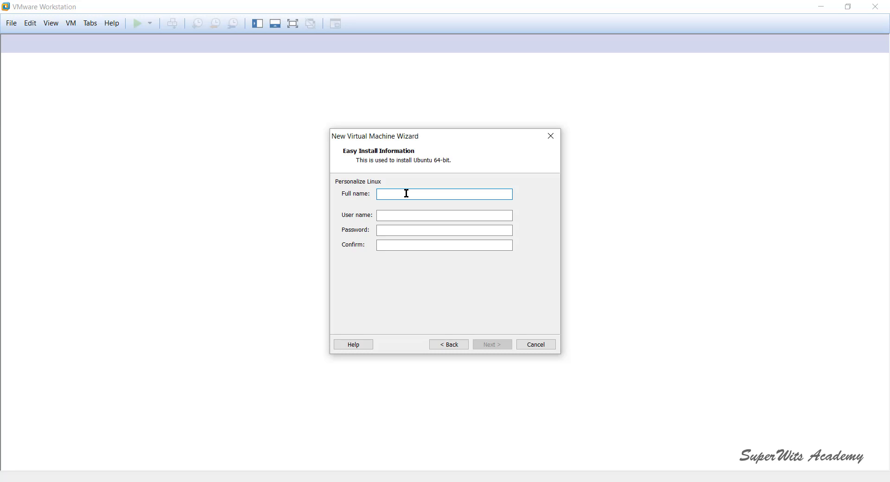
type("An")
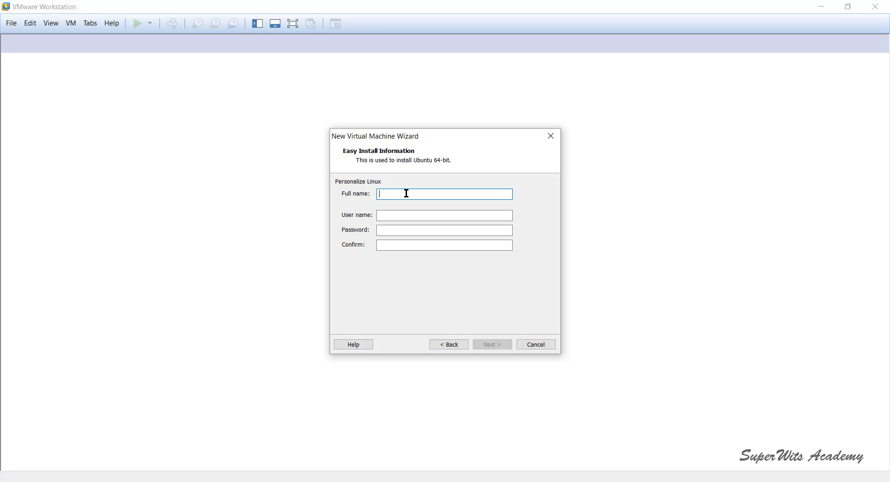
type("Anupinder Singh")
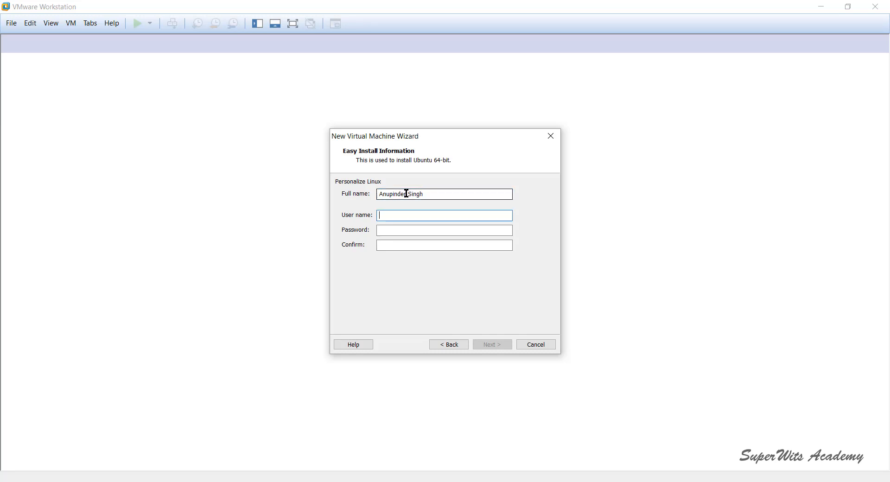
type("anupinder")
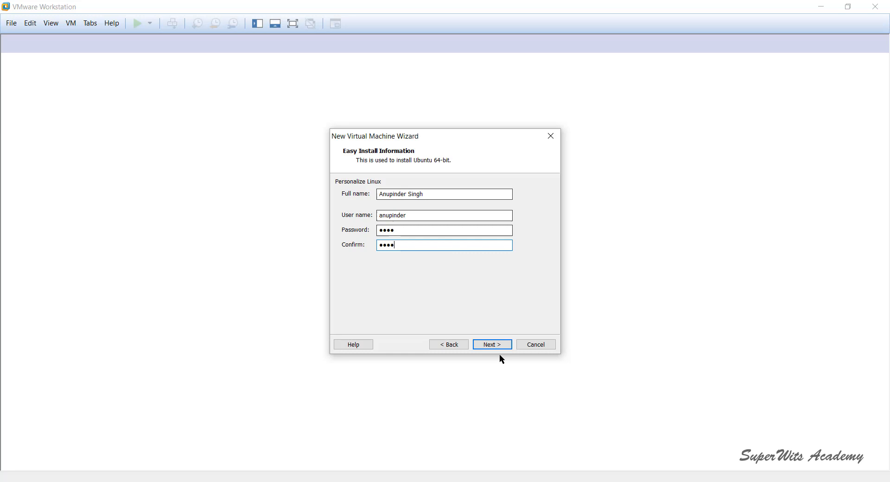
left_click(492, 344)
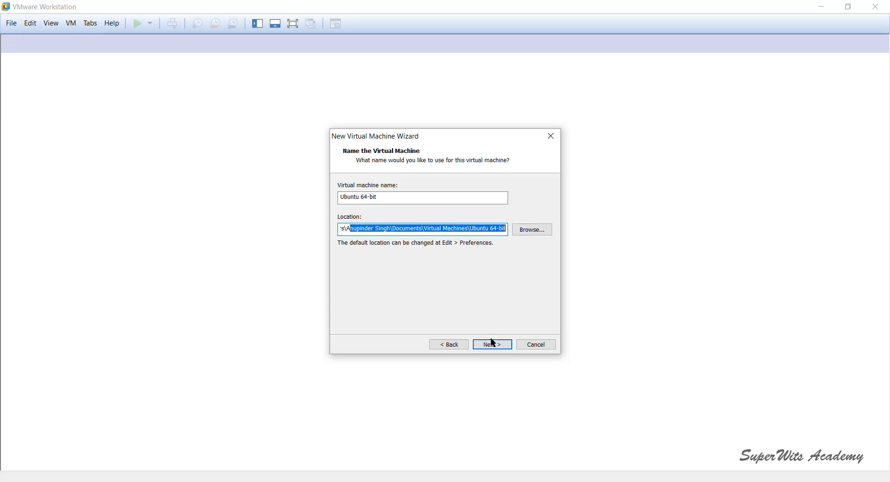
Step: Accept the VM name, then set a 15.0 GB maximum disk split into multiple files
left_click(491, 344)
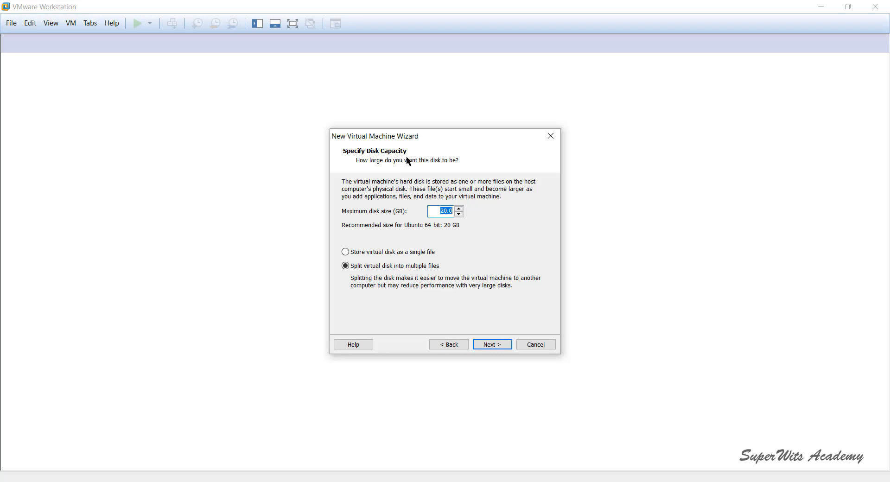
mouse_move(407, 208)
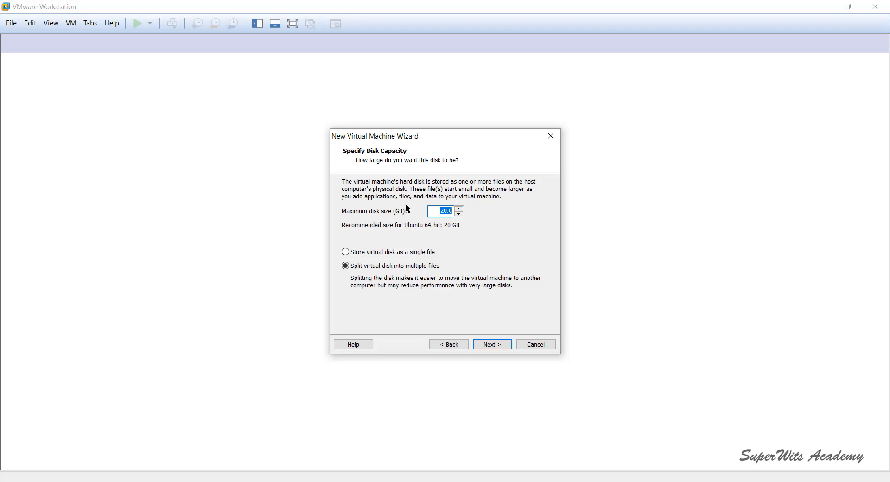
mouse_move(391, 195)
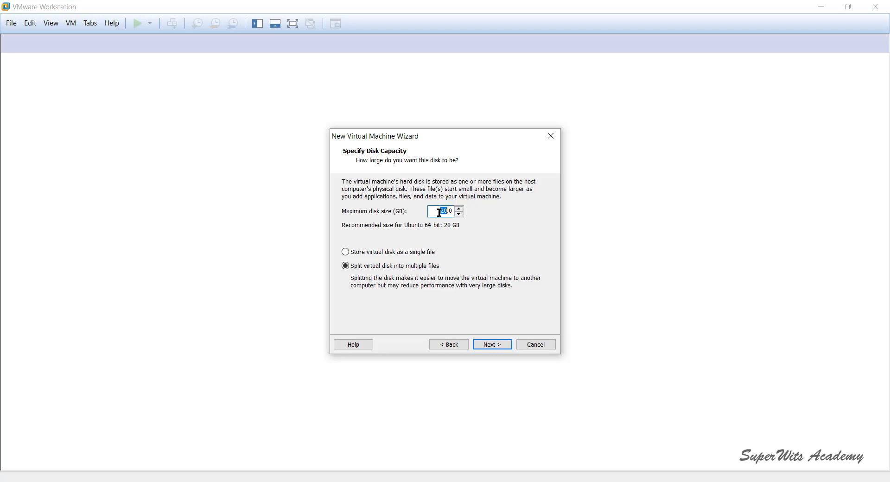
type("15.0")
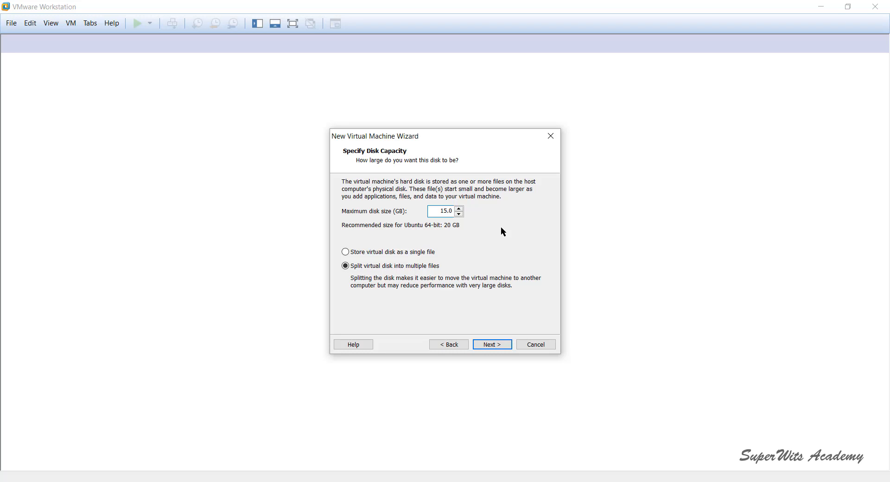
left_click(446, 211)
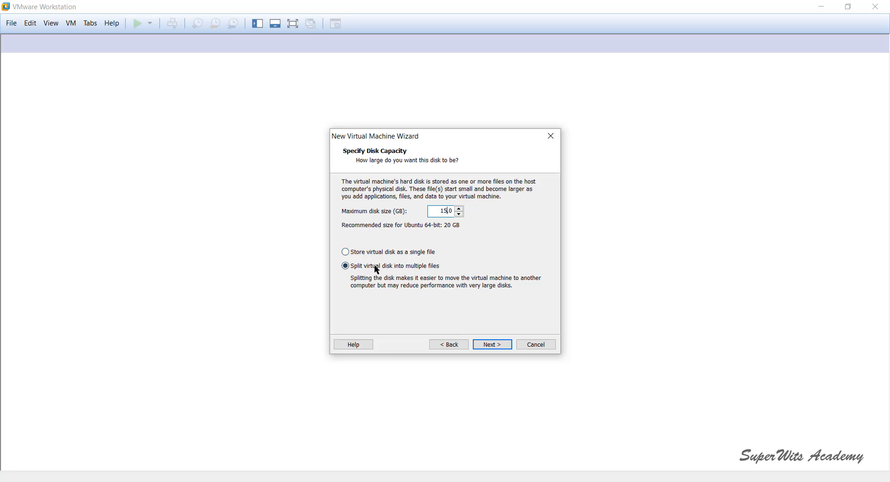
left_click(345, 266)
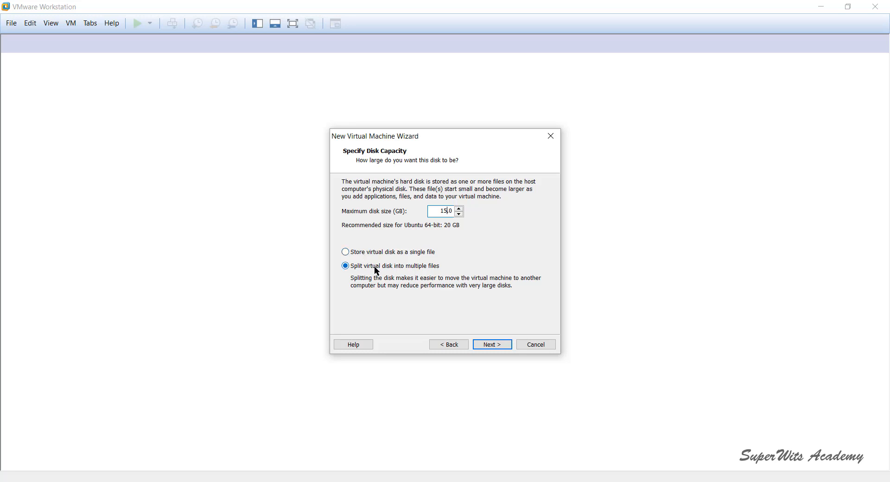
mouse_move(423, 270)
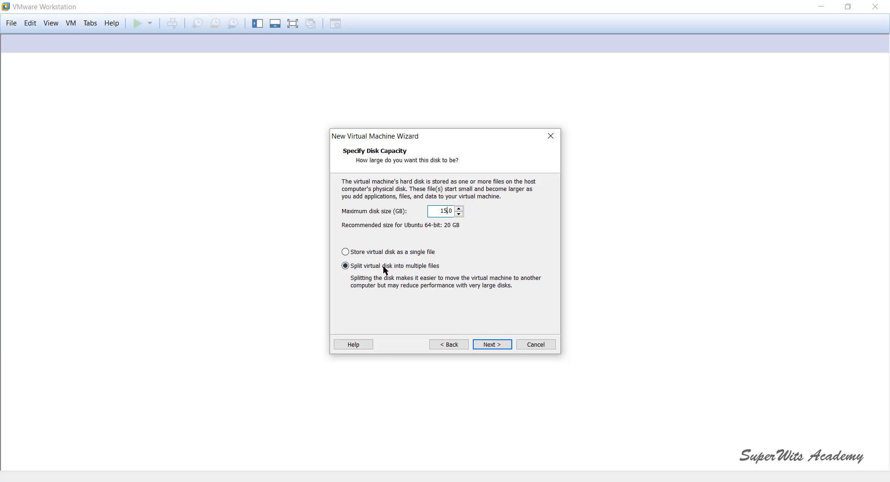
mouse_move(419, 278)
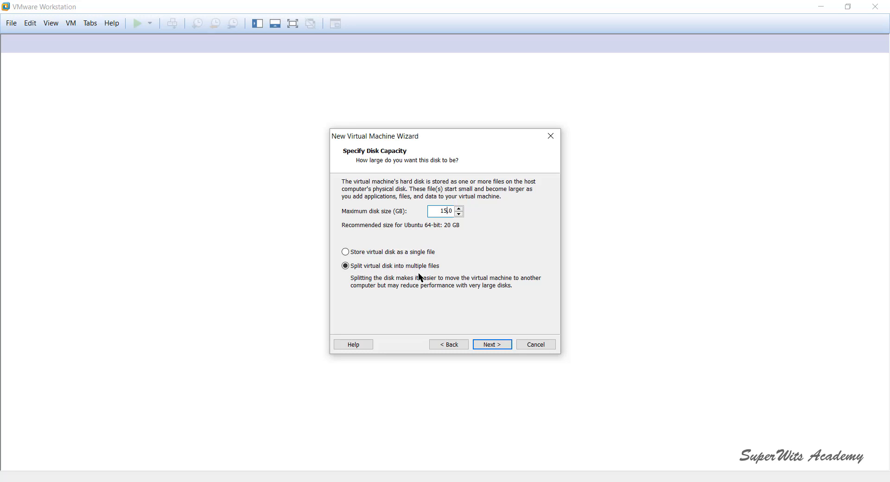
Step: Reach the Ready to Create summary and open Customize Hardware
left_click(491, 344)
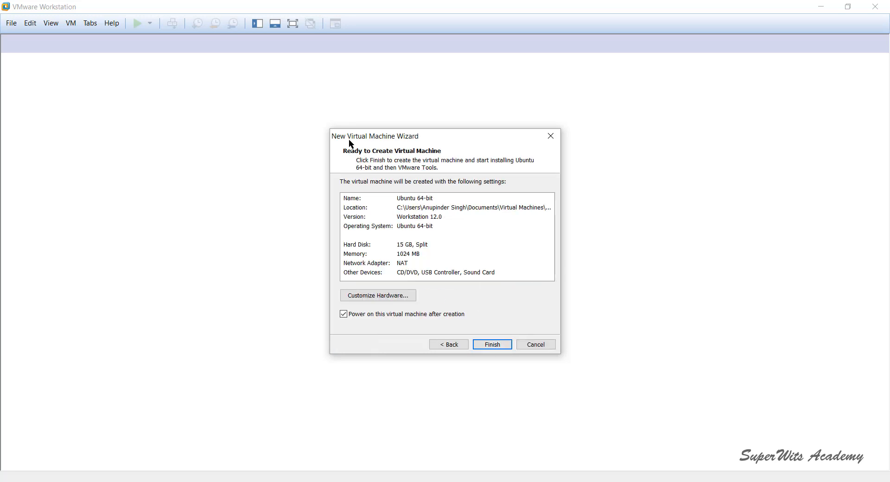
mouse_move(351, 157)
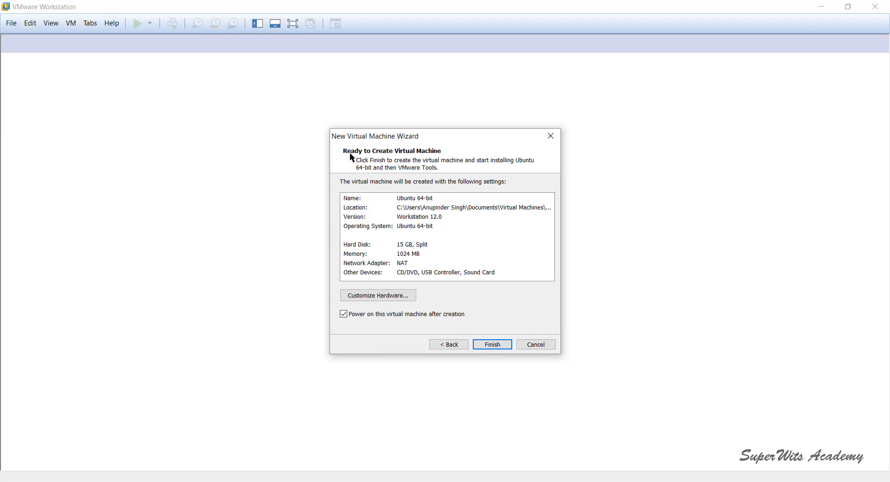
mouse_move(399, 217)
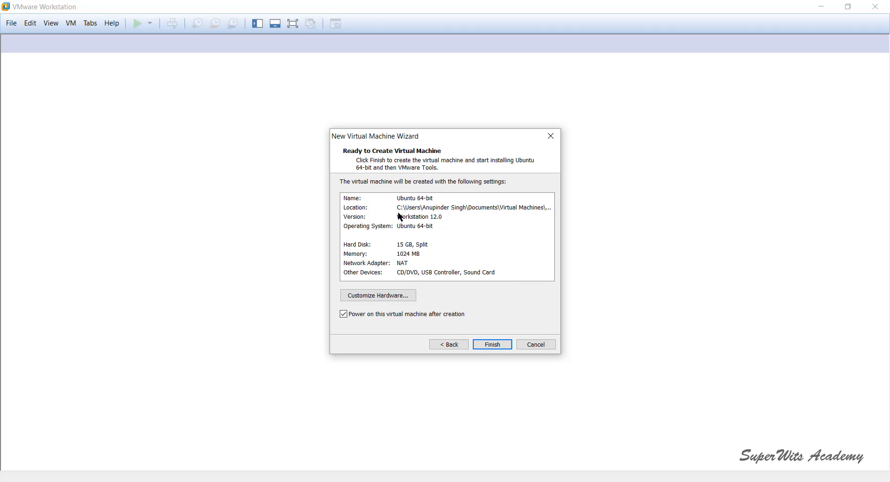
mouse_move(423, 219)
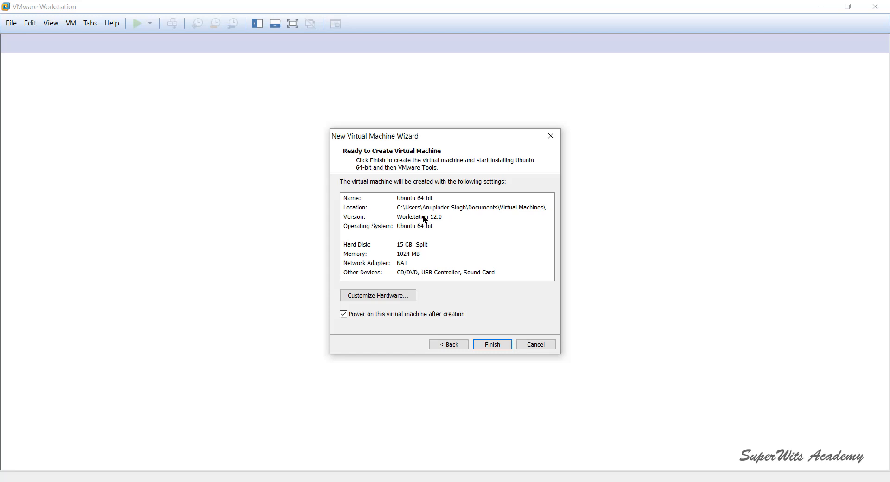
mouse_move(448, 260)
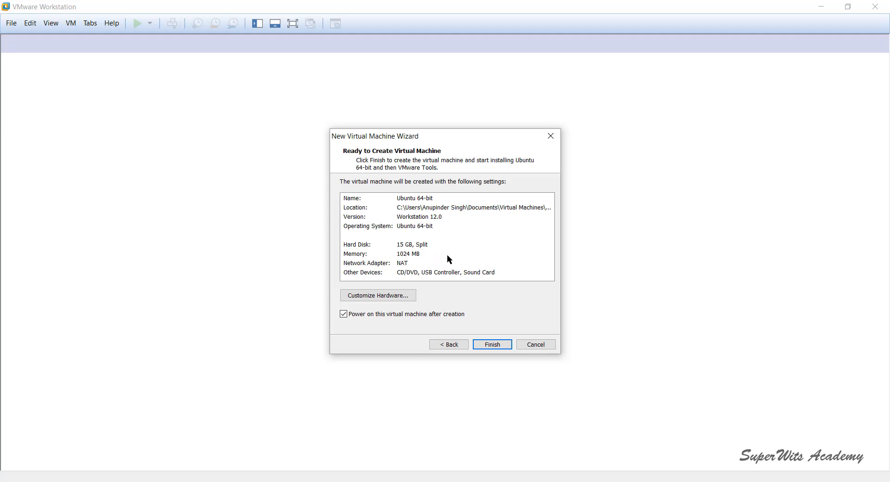
mouse_move(360, 229)
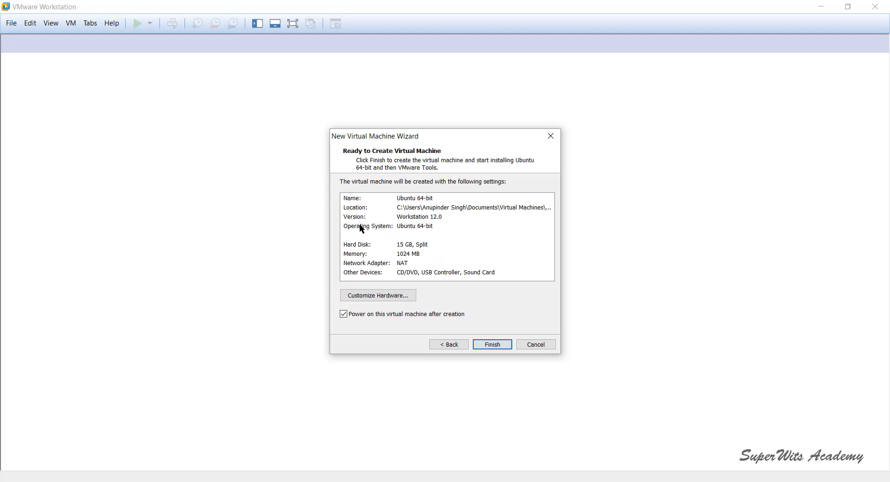
mouse_move(390, 250)
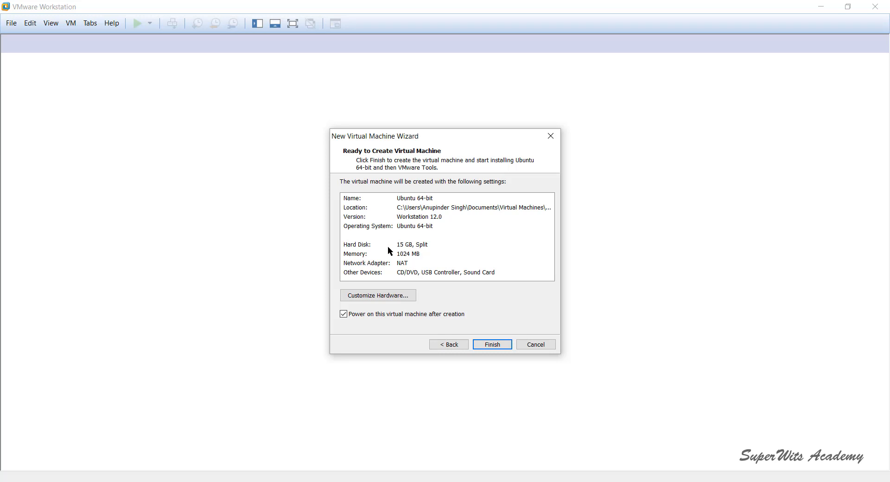
mouse_move(415, 260)
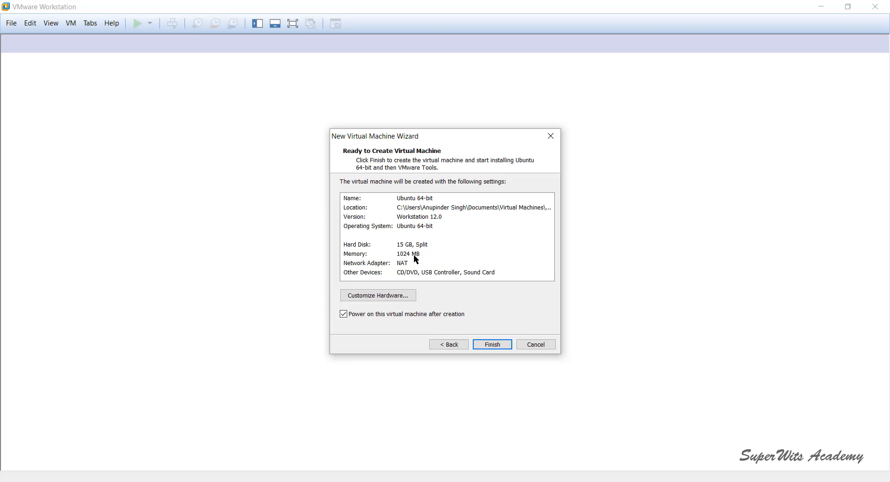
mouse_move(374, 268)
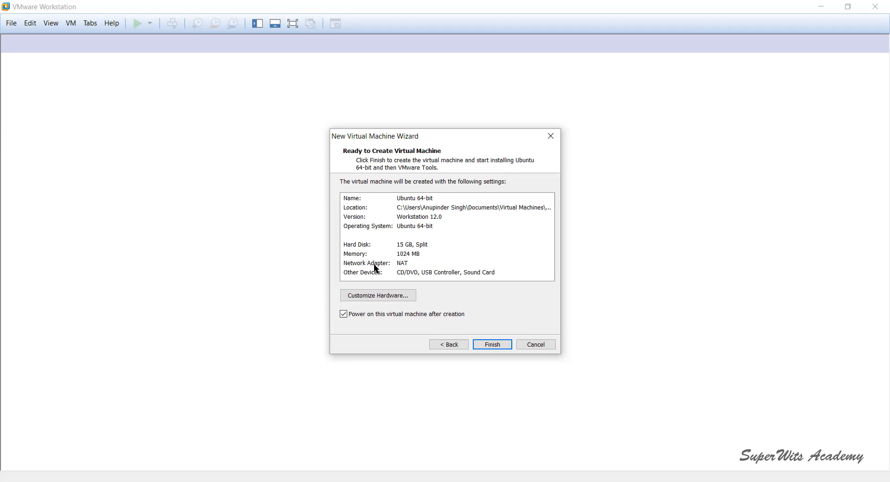
mouse_move(413, 270)
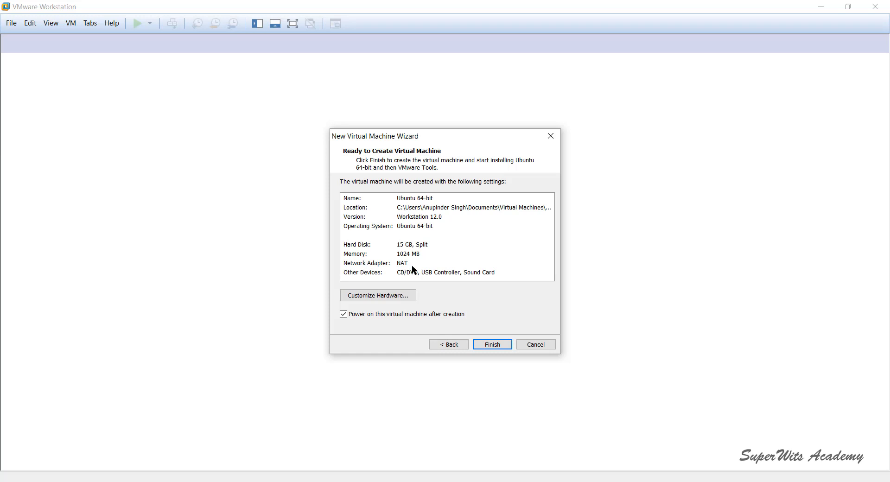
mouse_move(425, 274)
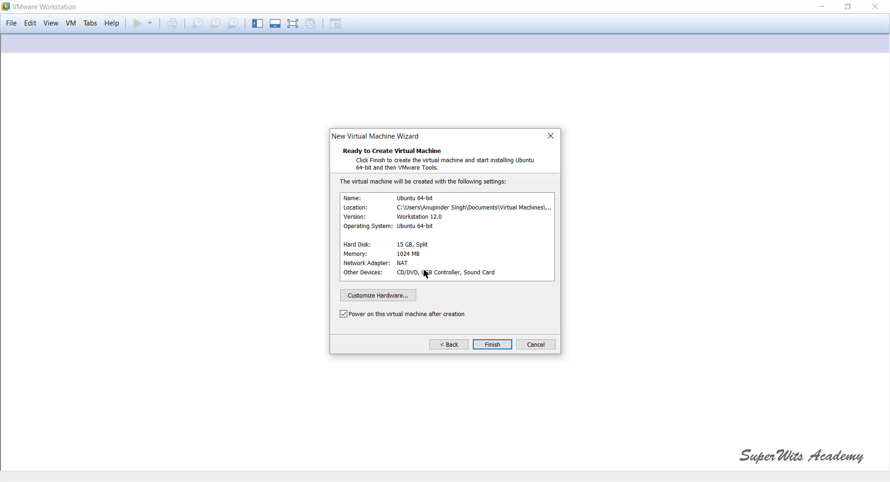
mouse_move(402, 220)
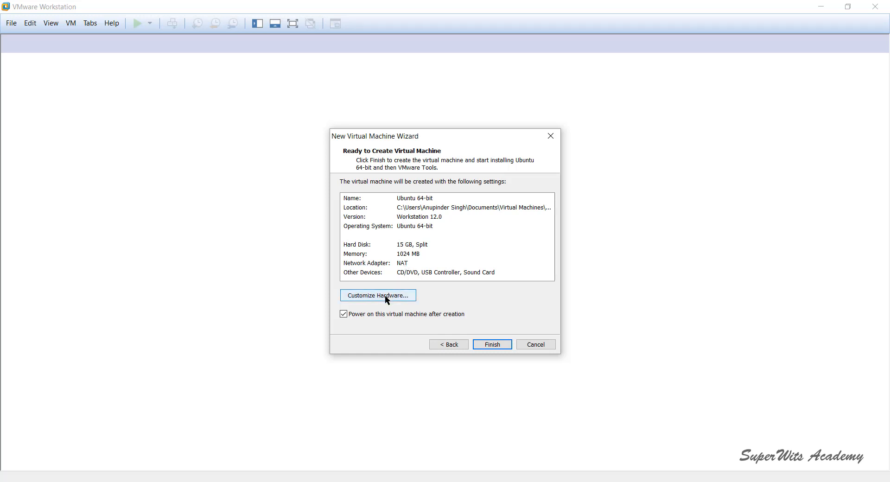
left_click(377, 296)
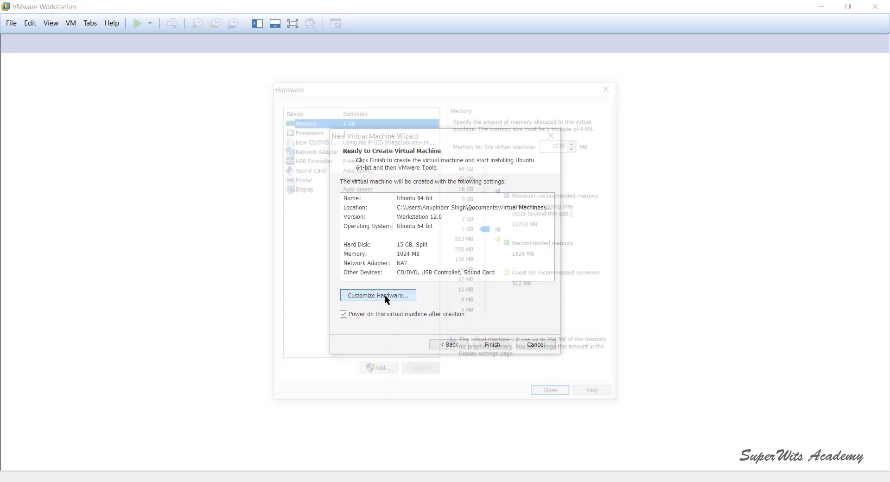
Step: Set memory to 4096 MB and select Processors in the device list
left_click(378, 296)
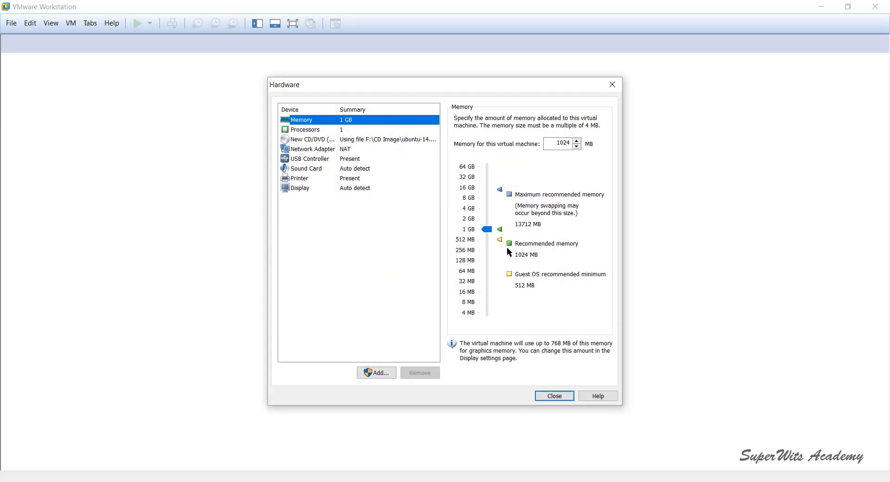
mouse_move(487, 210)
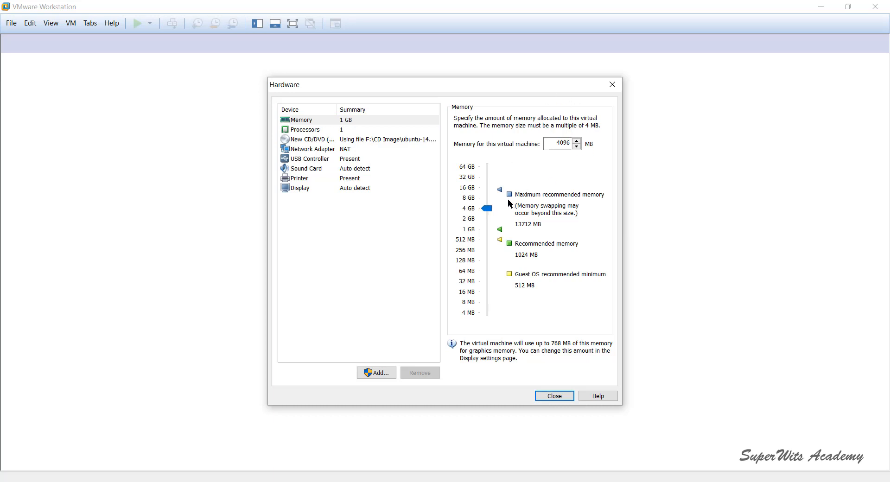
mouse_move(370, 167)
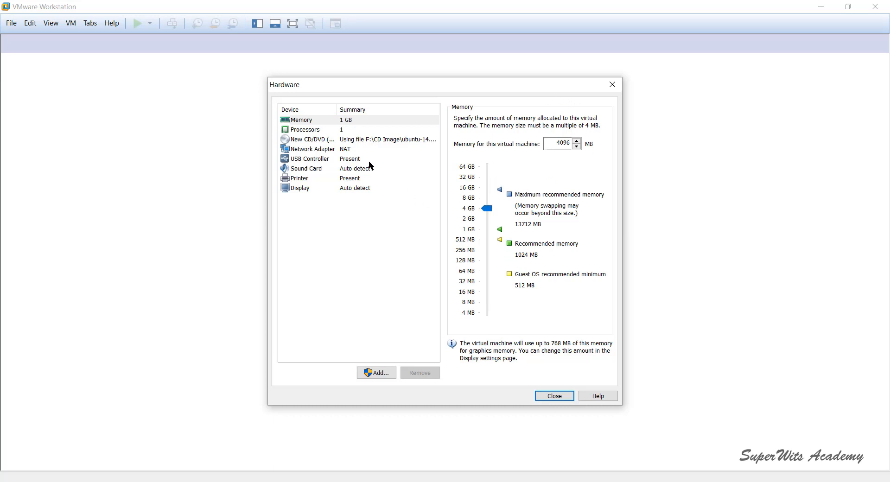
left_click(306, 129)
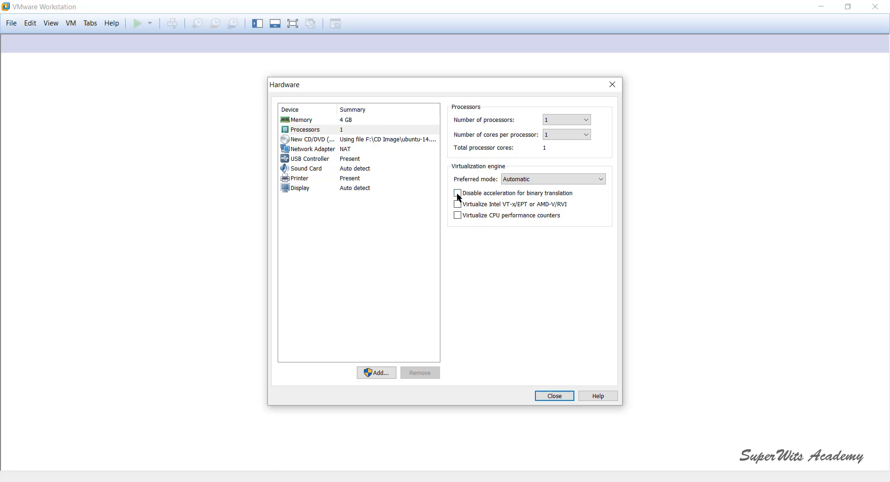
Step: Check the preferred virtualization mode list and the CD/DVD and network device settings
left_click(551, 179)
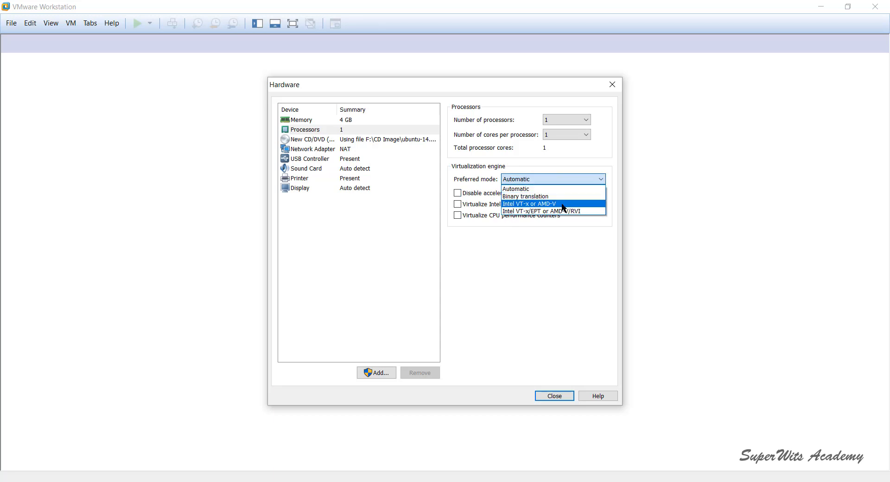
mouse_move(546, 210)
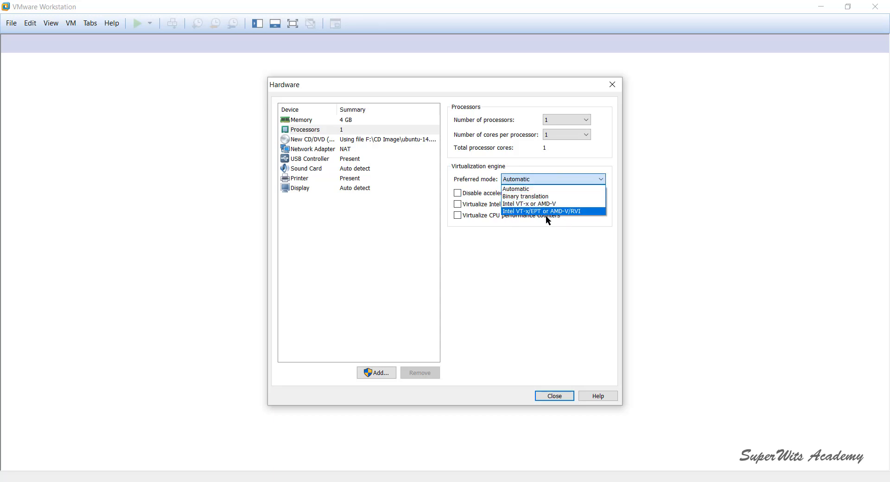
left_click(516, 179)
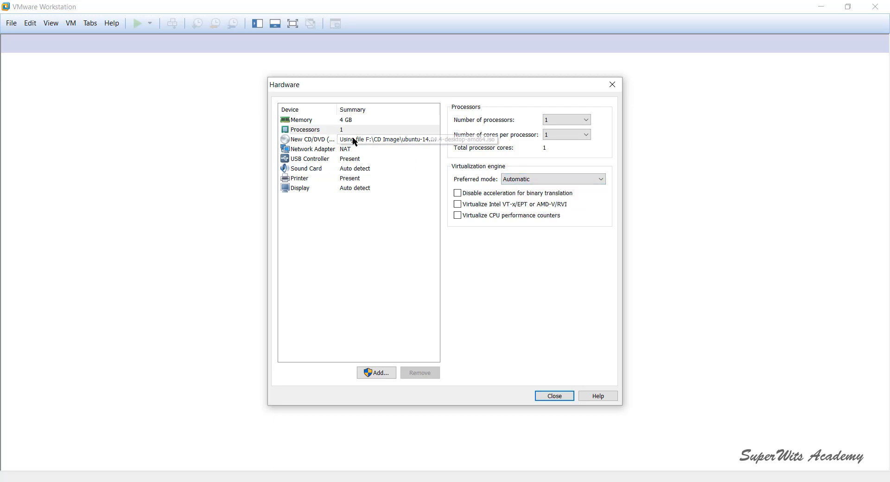
left_click(310, 139)
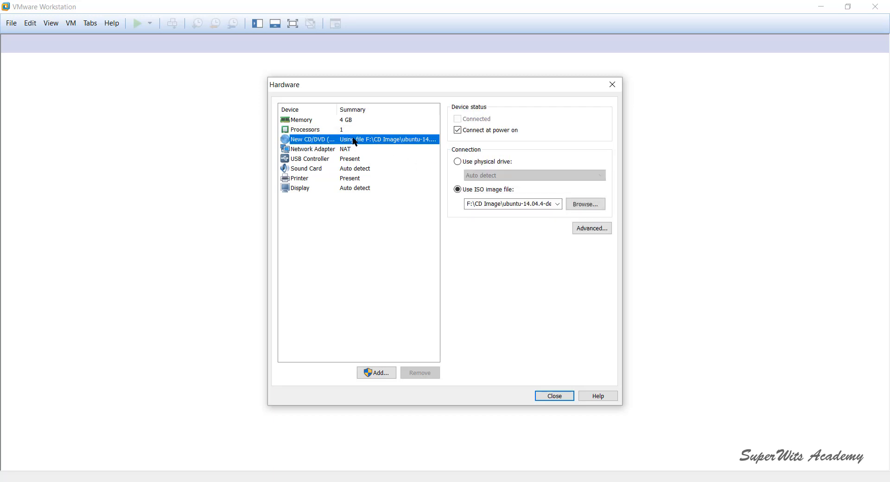
left_click(312, 149)
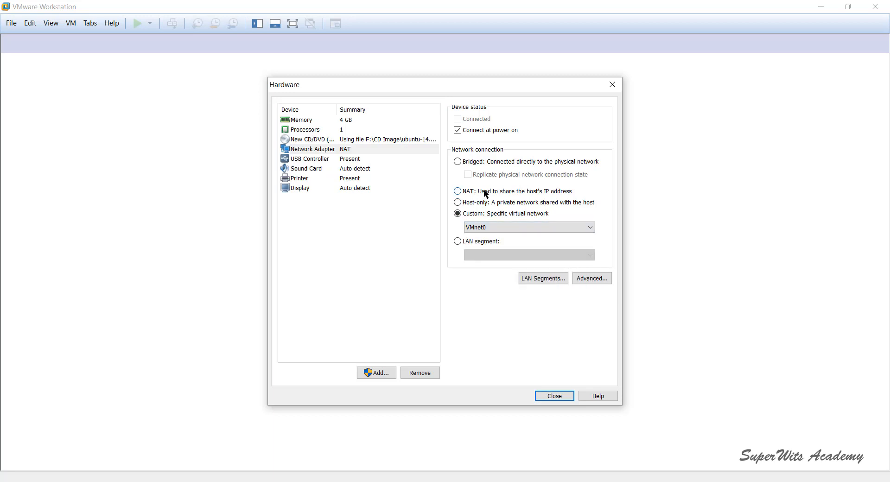
Step: Review the USB controller, sound card and printer, and bring up Add Hardware Wizard
left_click(311, 159)
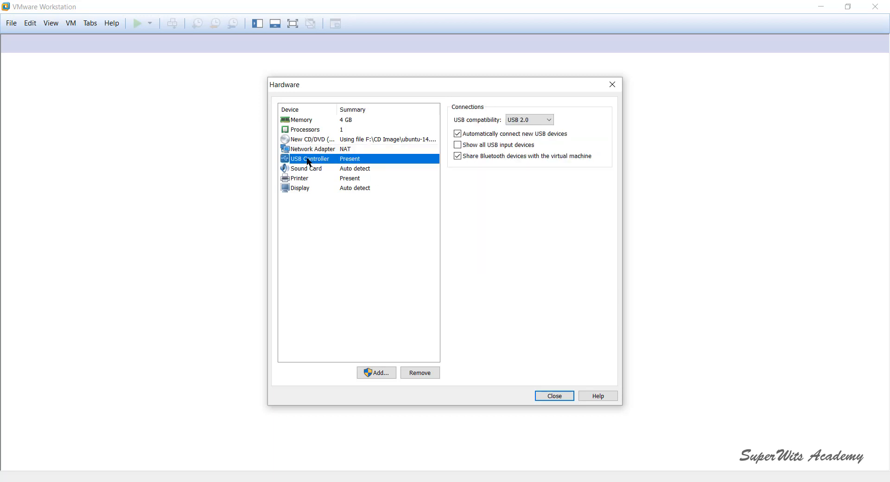
left_click(305, 168)
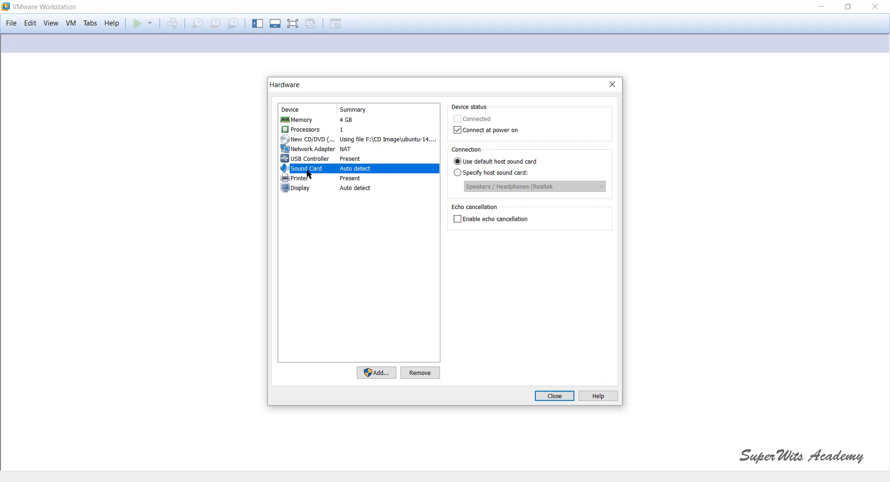
left_click(300, 178)
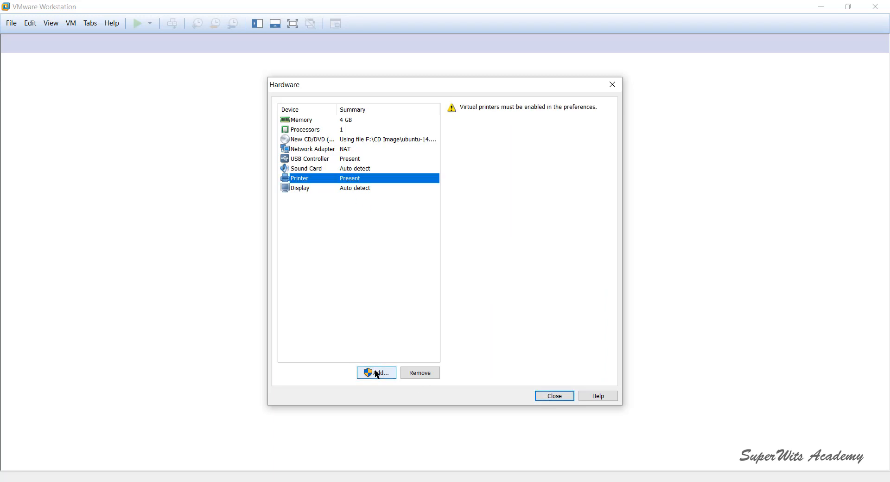
left_click(375, 373)
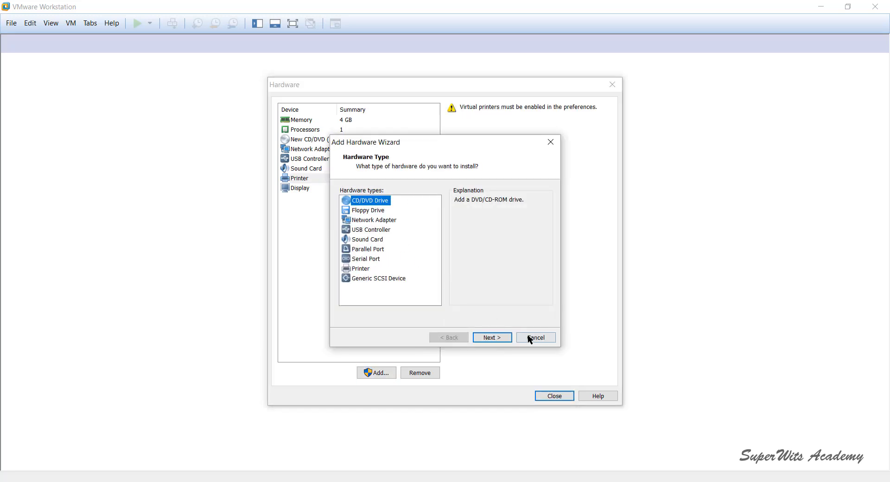
Step: Cancel adding hardware, confirm memory is 4096 MB, and close the hardware settings
left_click(535, 337)
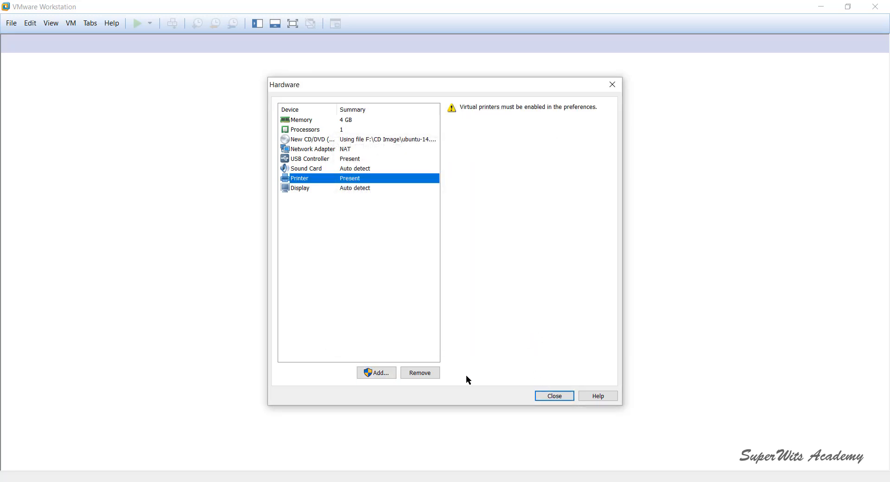
left_click(301, 119)
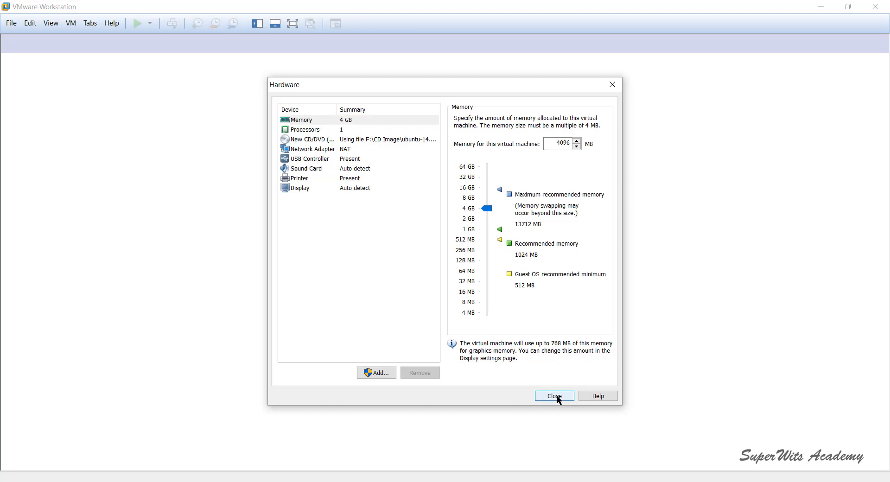
left_click(553, 396)
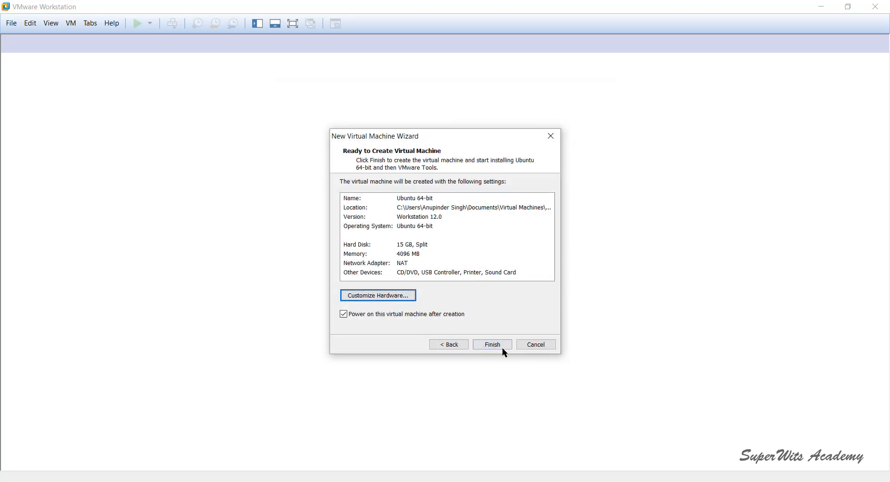
Step: Finish the wizard to power on the VM, dismissing the installation notice
left_click(491, 344)
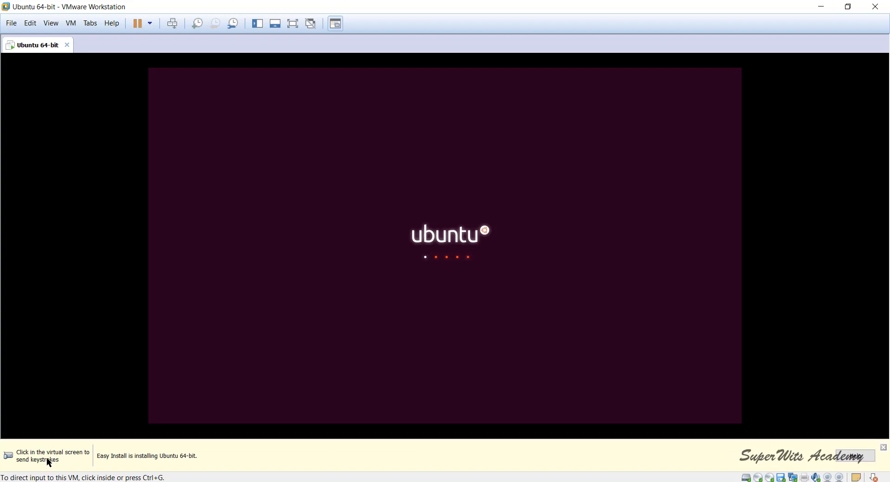
left_click(445, 245)
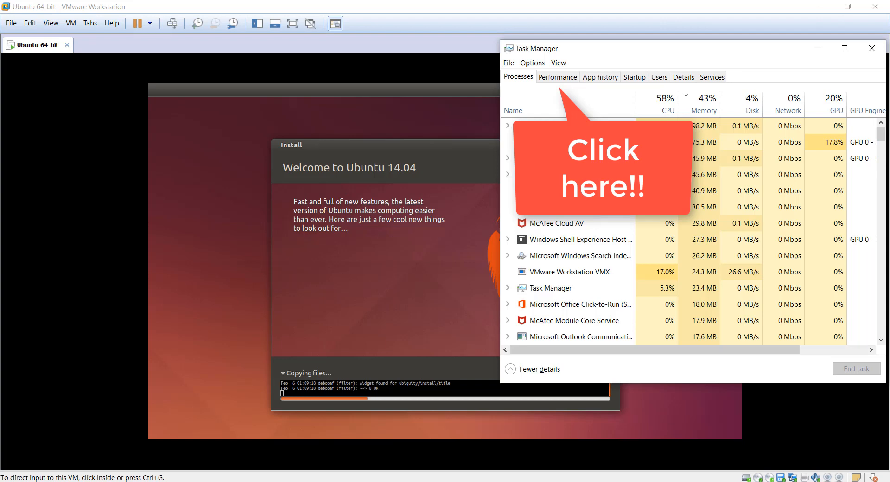
Step: View Task Manager's Performance graphs for Wi-Fi and disk activity, then minimise it
left_click(557, 76)
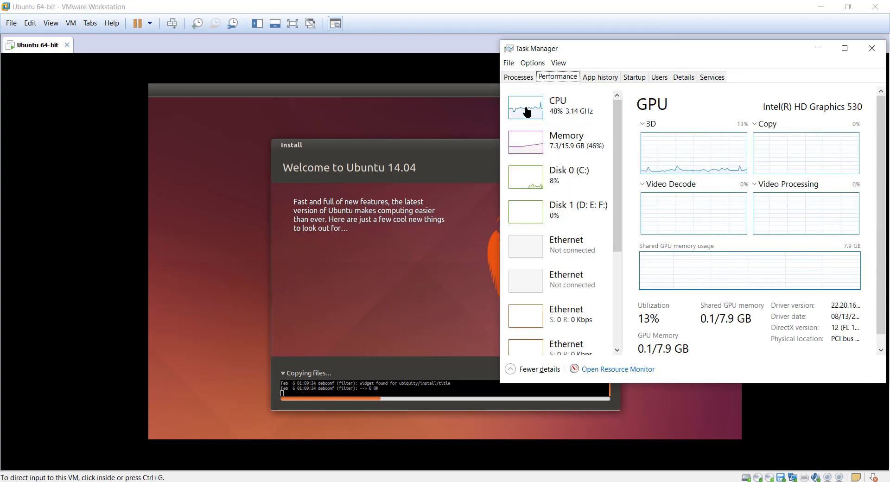
mouse_move(551, 114)
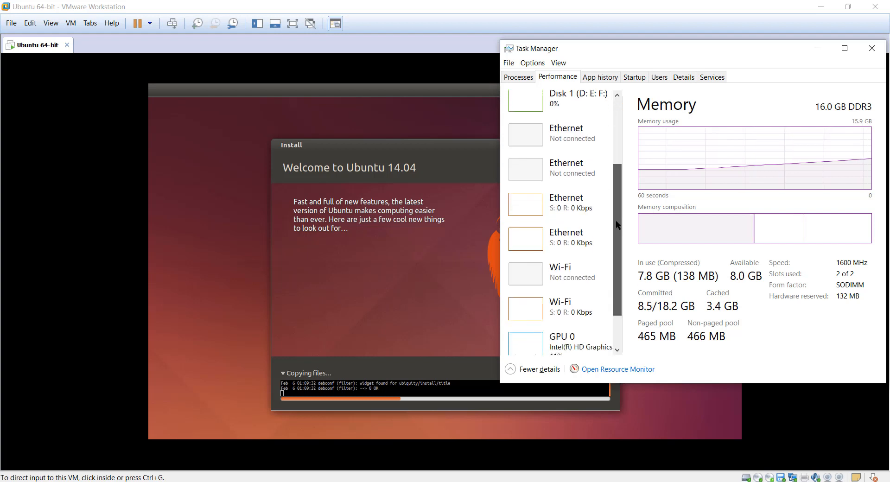
left_click(562, 295)
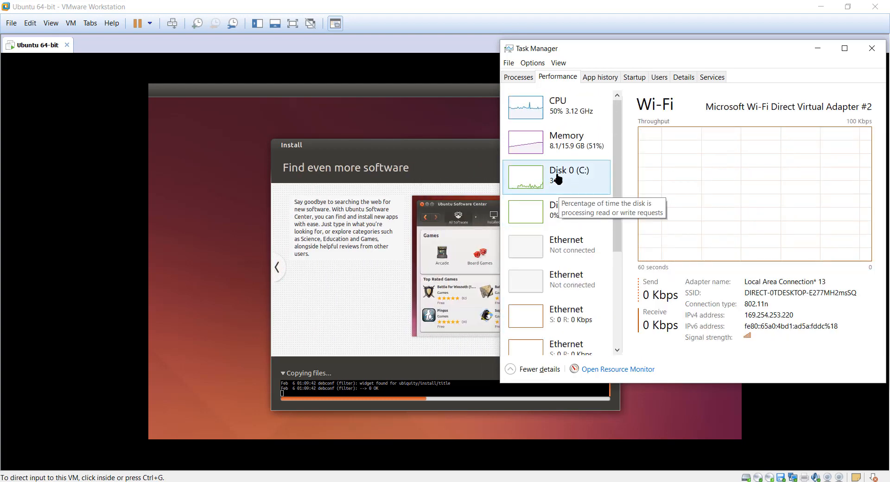
left_click(556, 176)
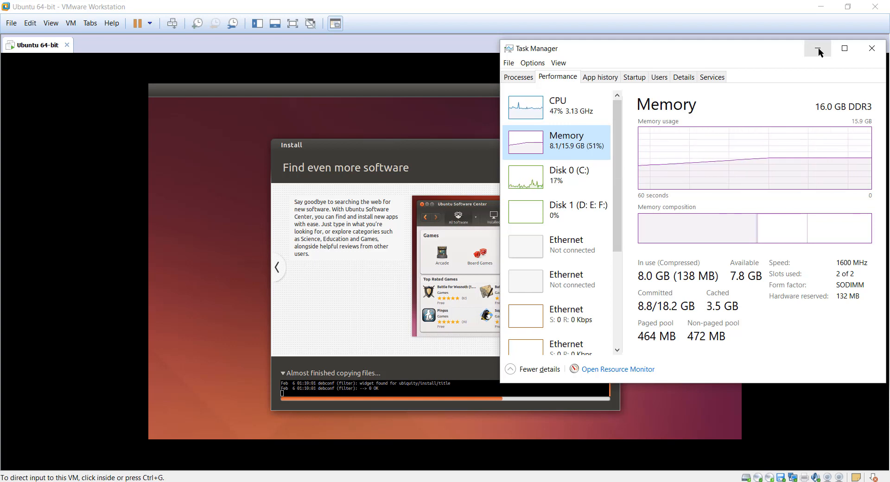
left_click(818, 48)
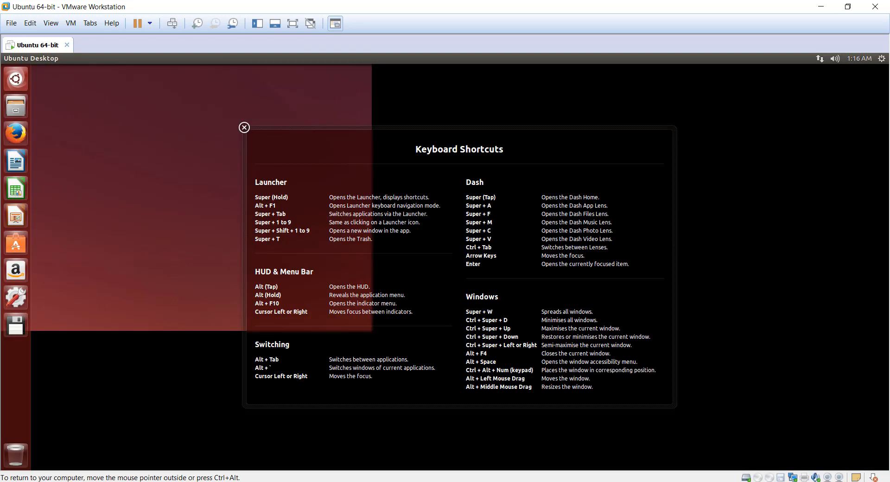
mouse_move(327, 157)
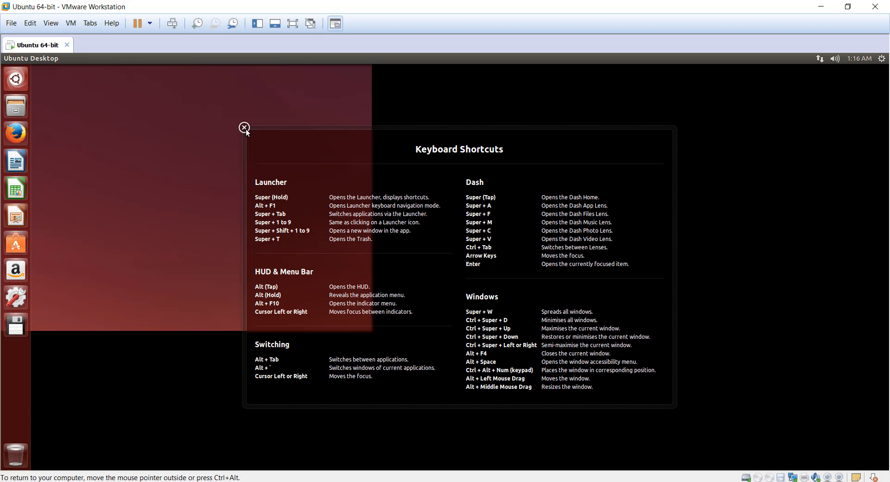
Step: Close the Keyboard Shortcuts overview on the Ubuntu desktop
left_click(243, 127)
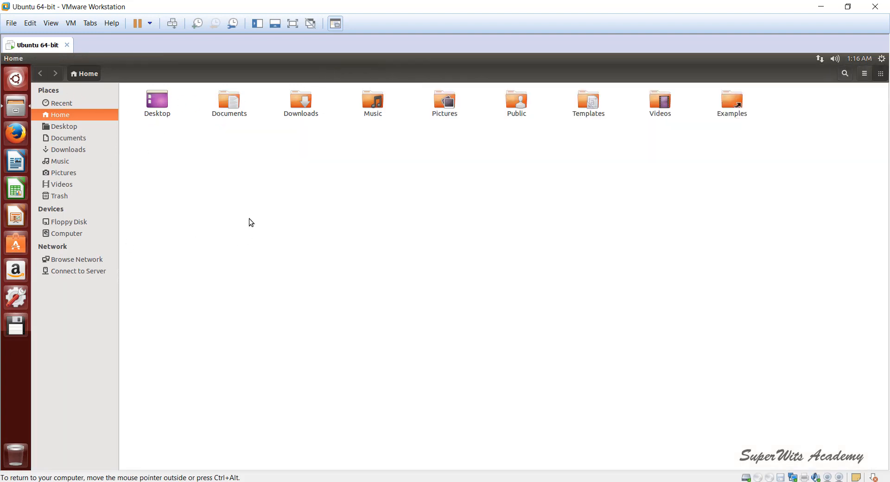
Step: Open a terminal from the launcher, list the home folder, and maximise the VMware window
left_click(15, 326)
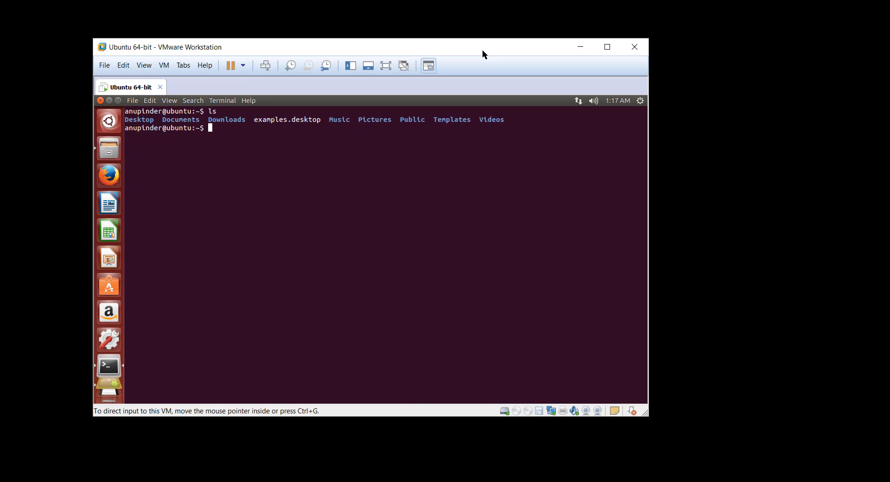
mouse_move(624, 40)
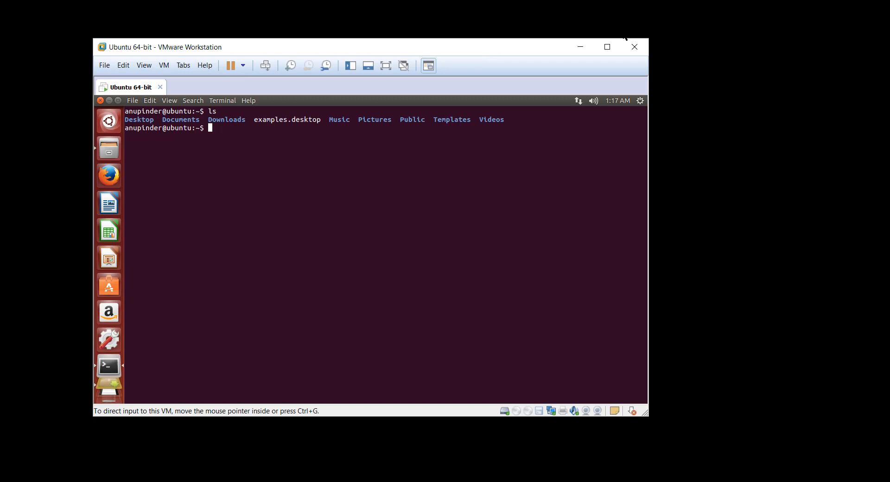
left_click(607, 46)
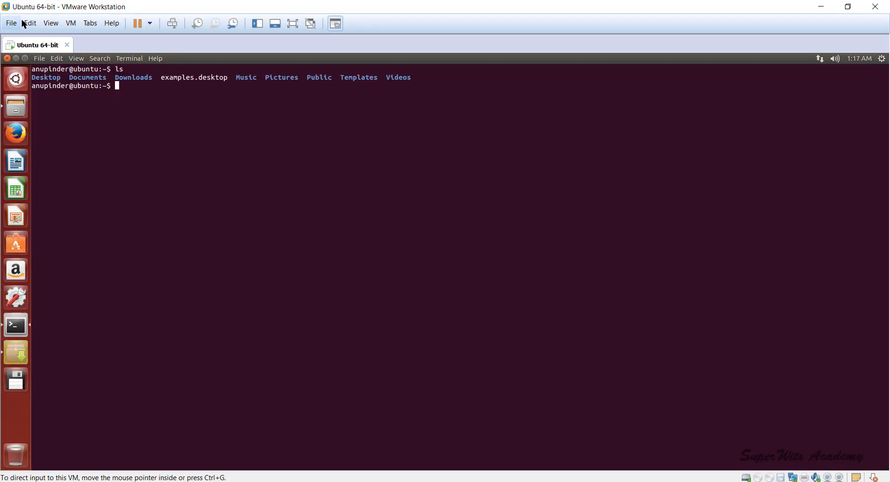
left_click(51, 23)
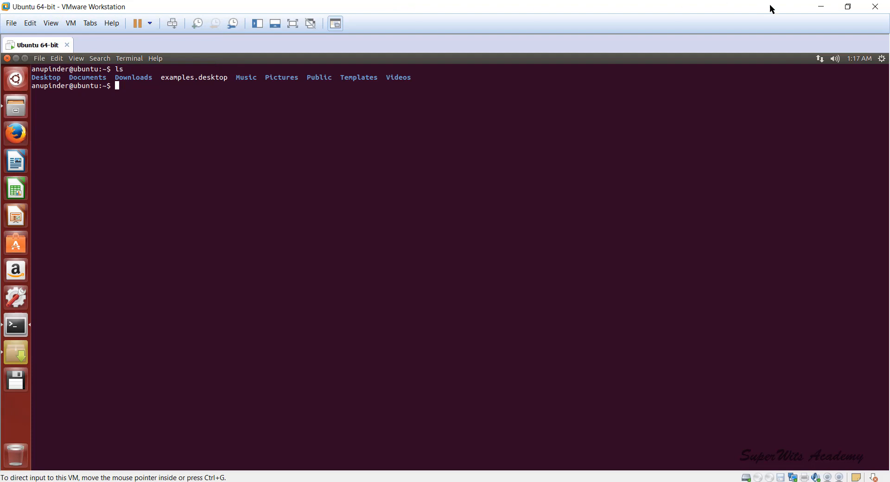
mouse_move(829, 33)
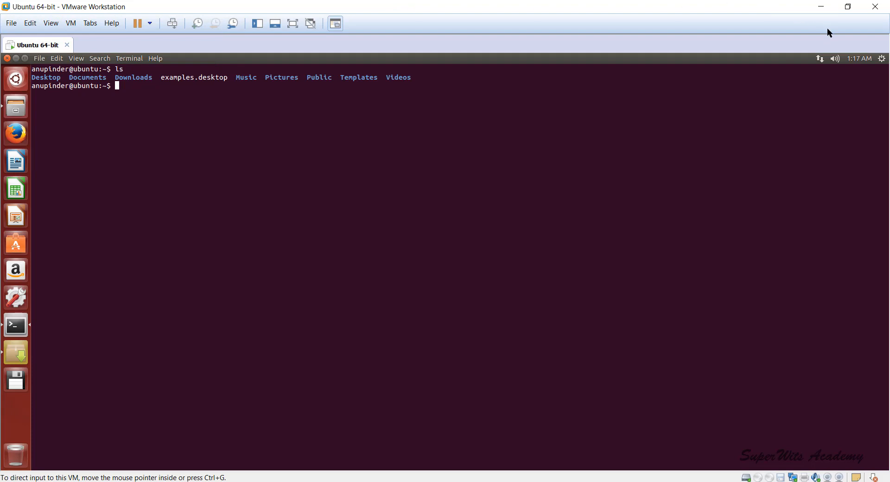